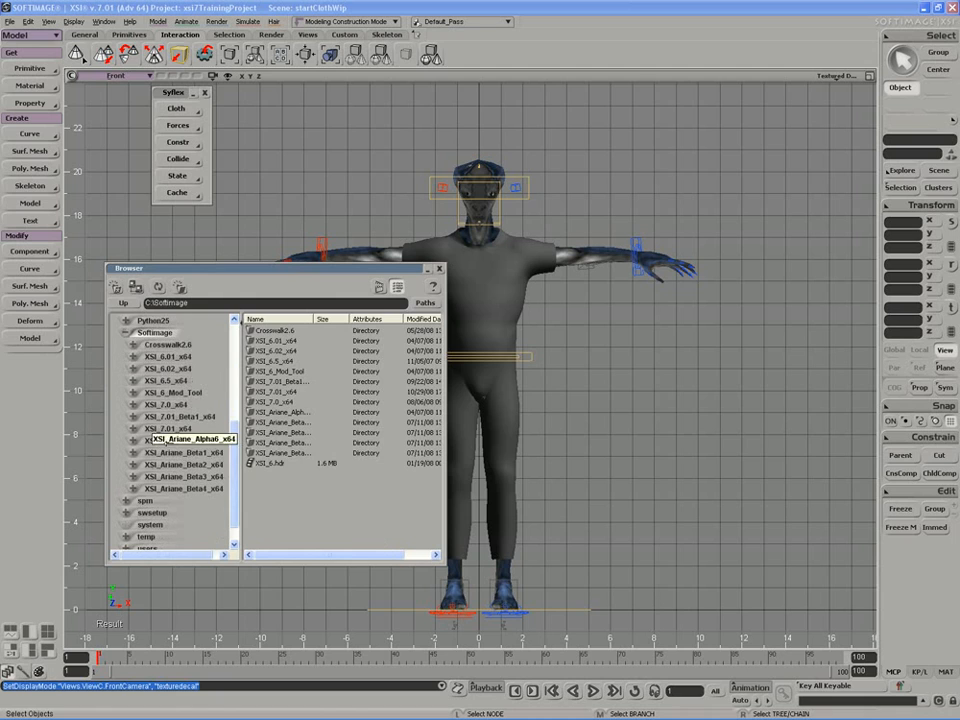
- Open syflex.html from XSI_7.01_x64 > Doc > Syflex in the web browser
{"action": "double_click", "coordinate": [180, 428]}
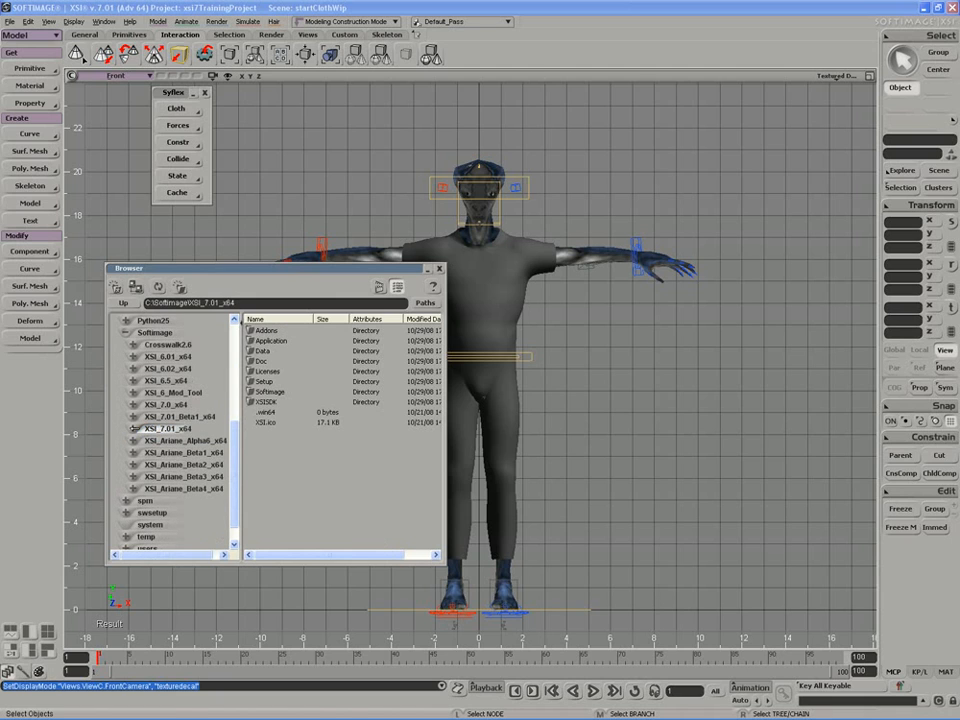
{"action": "left_click", "coordinate": [132, 428]}
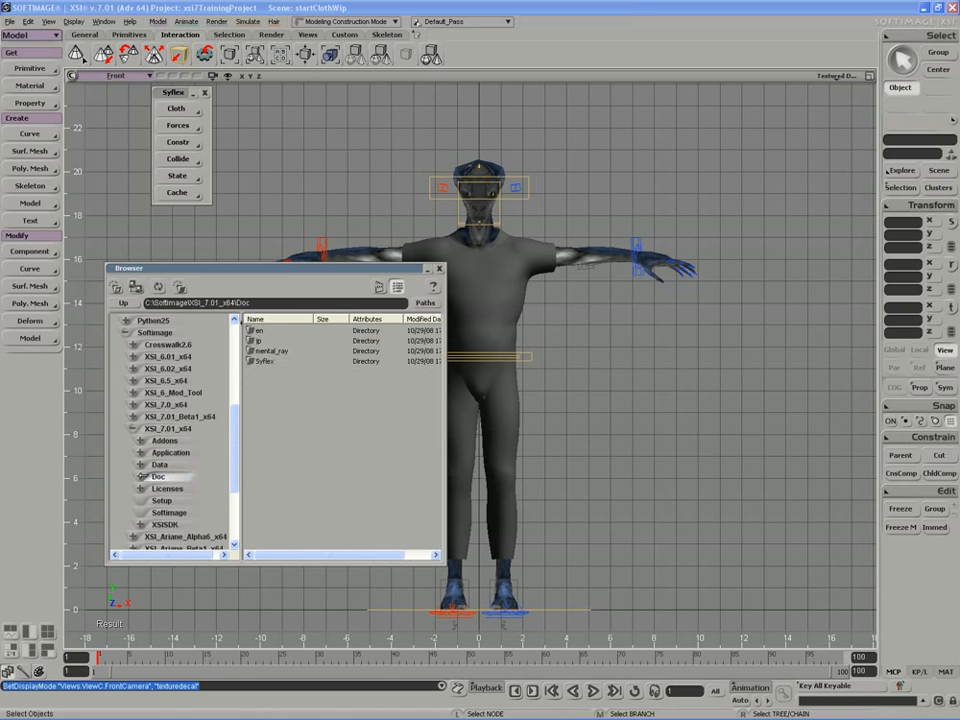
{"action": "double_click", "coordinate": [264, 362]}
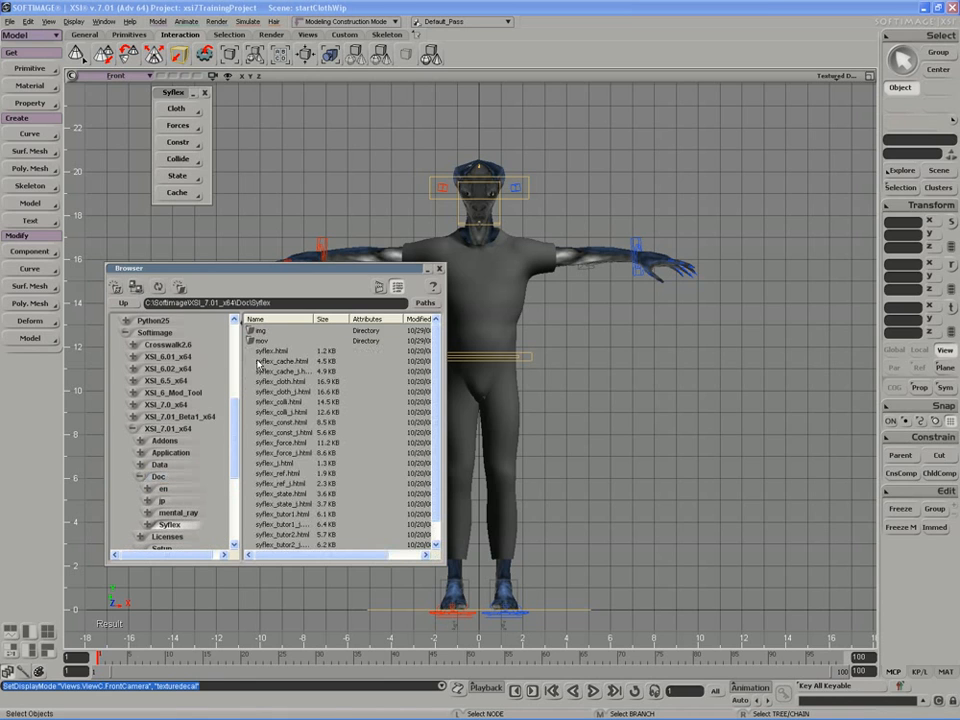
{"action": "right_click", "coordinate": [272, 352]}
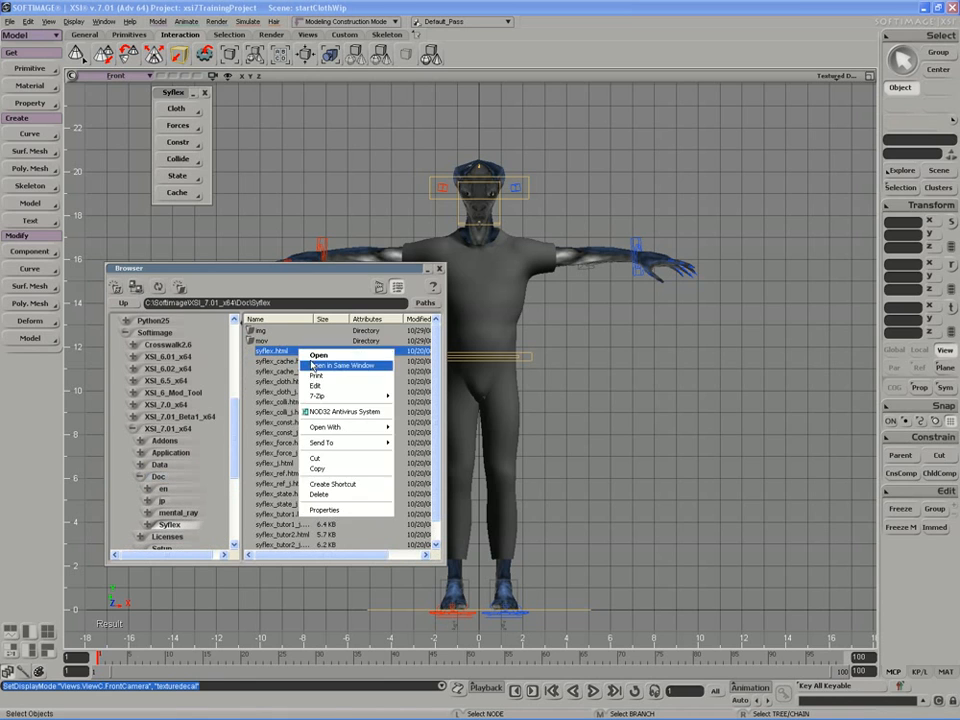
{"action": "left_click", "coordinate": [318, 354]}
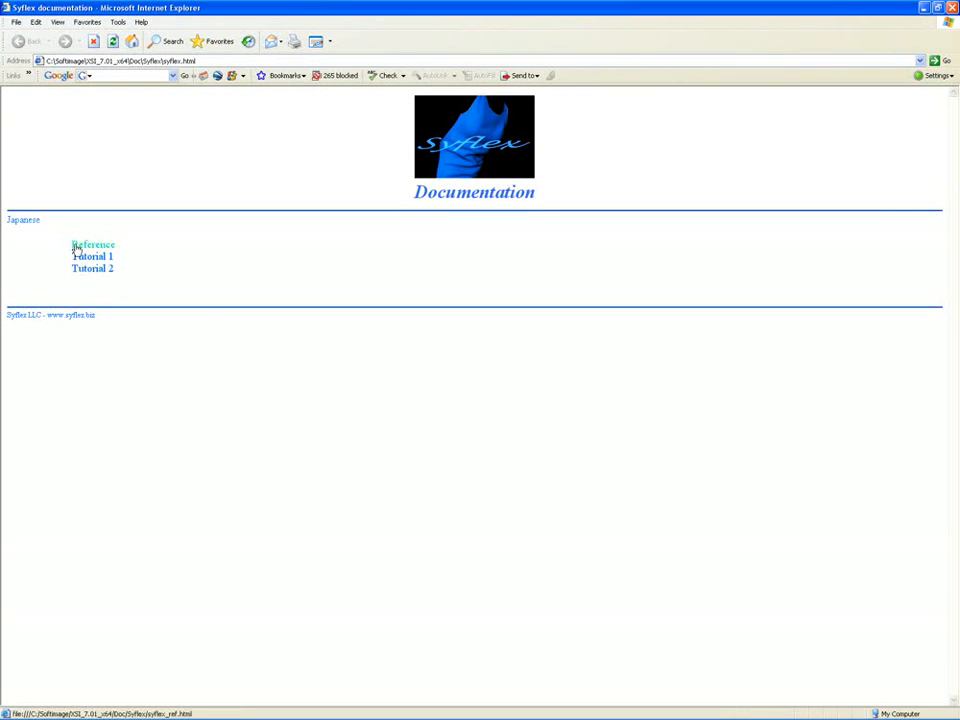
- Go to the Reference section's Units page and read down to the Examples tables
{"action": "left_click", "coordinate": [92, 244]}
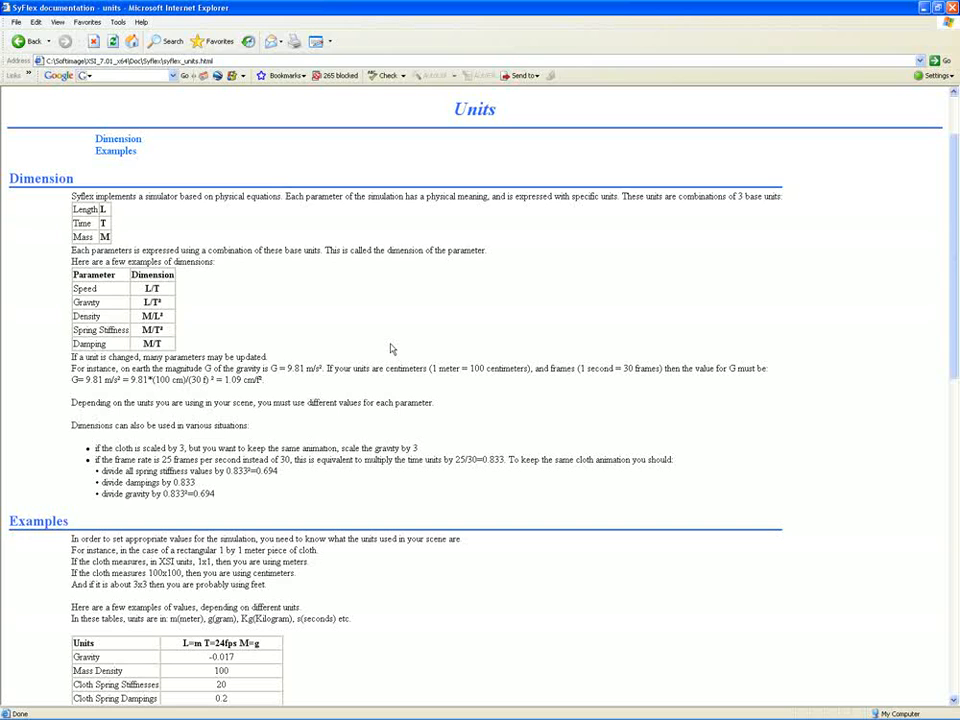
{"action": "mouse_move", "coordinate": [378, 304]}
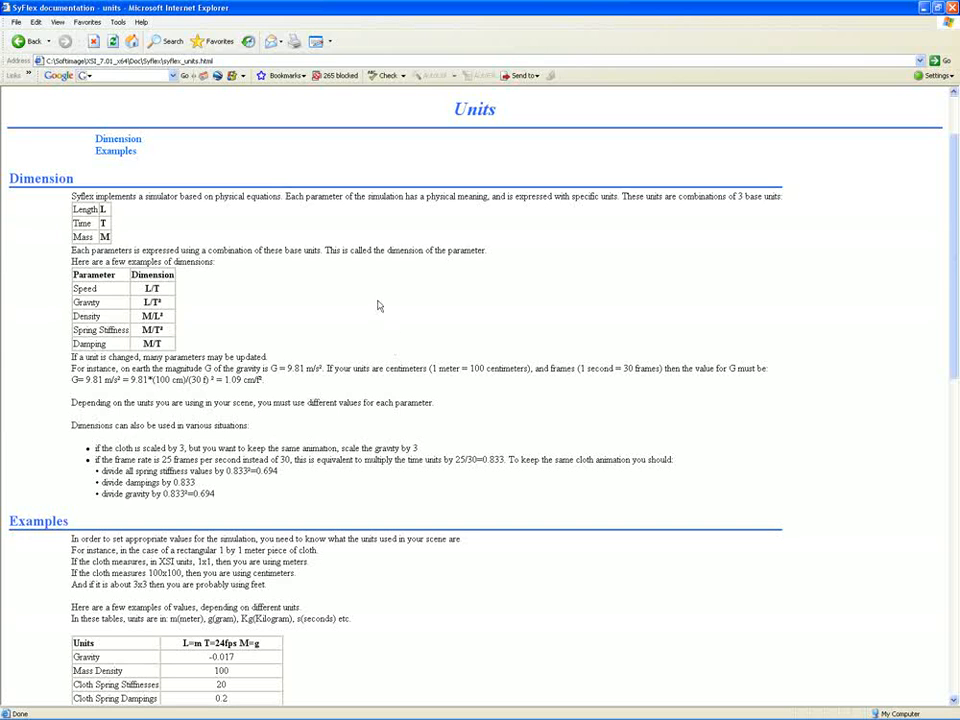
{"action": "mouse_move", "coordinate": [336, 234]}
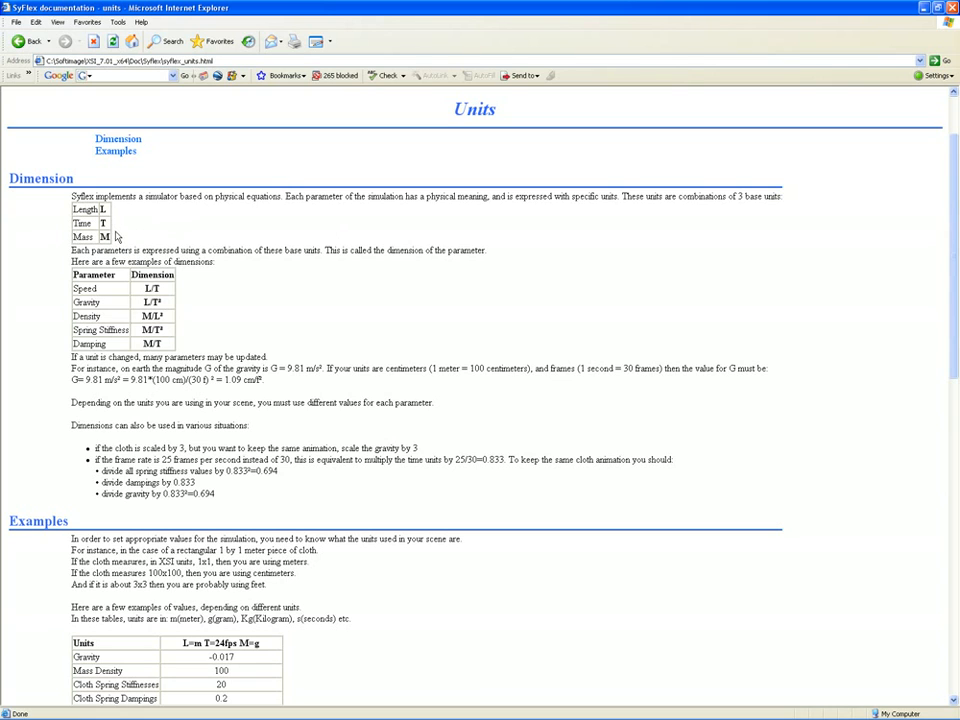
{"action": "mouse_move", "coordinate": [224, 270]}
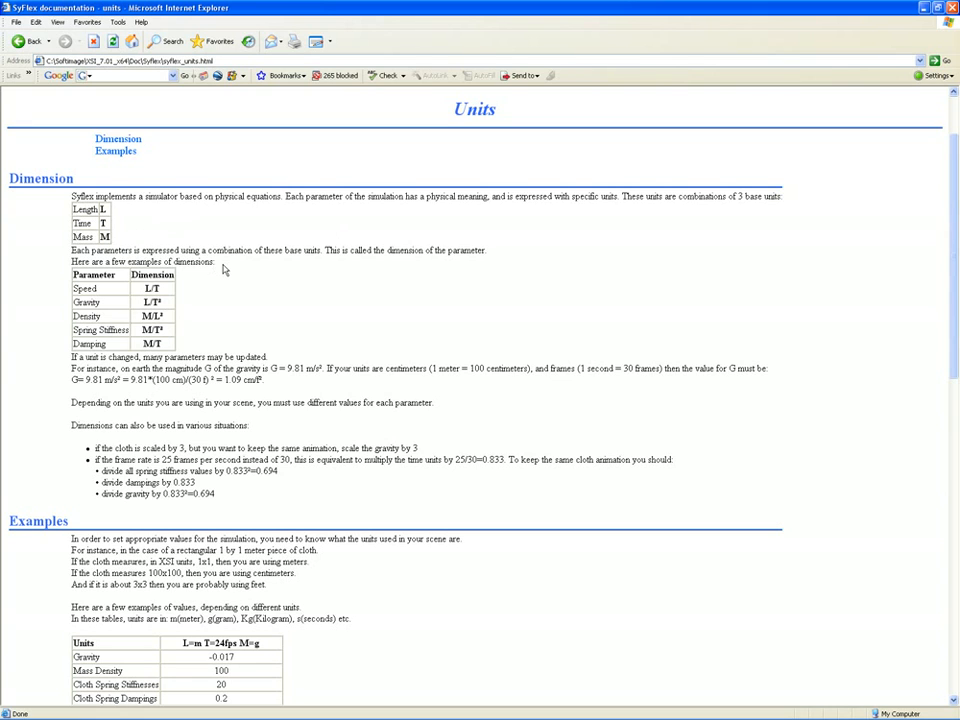
{"action": "scroll", "scroll_direction": "down", "scroll_amount": 3}
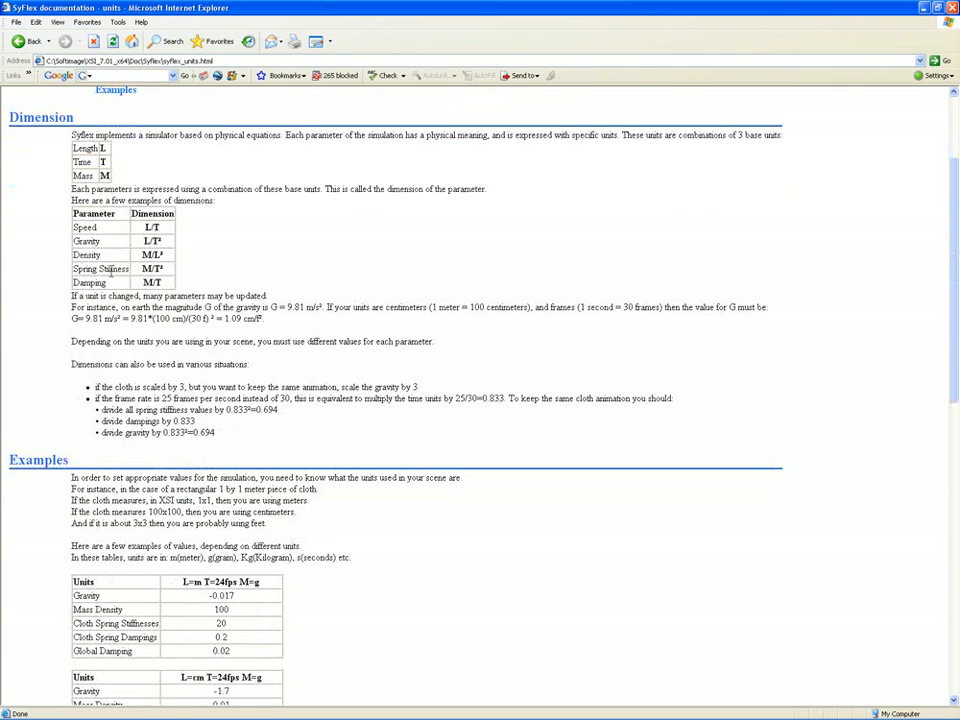
{"action": "mouse_move", "coordinate": [116, 222]}
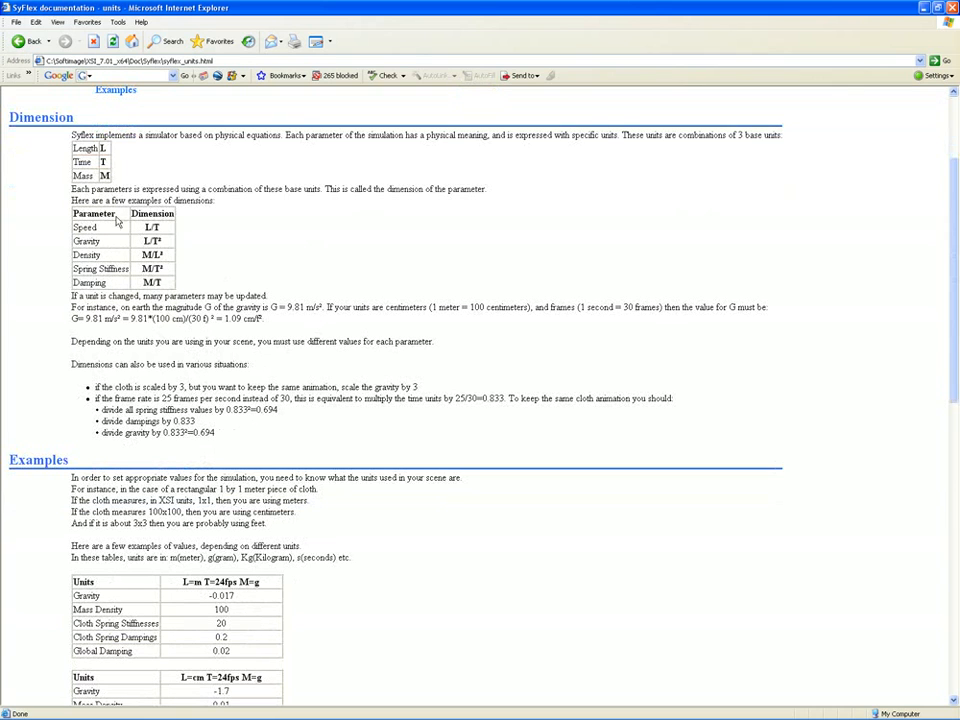
{"action": "mouse_move", "coordinate": [186, 248]}
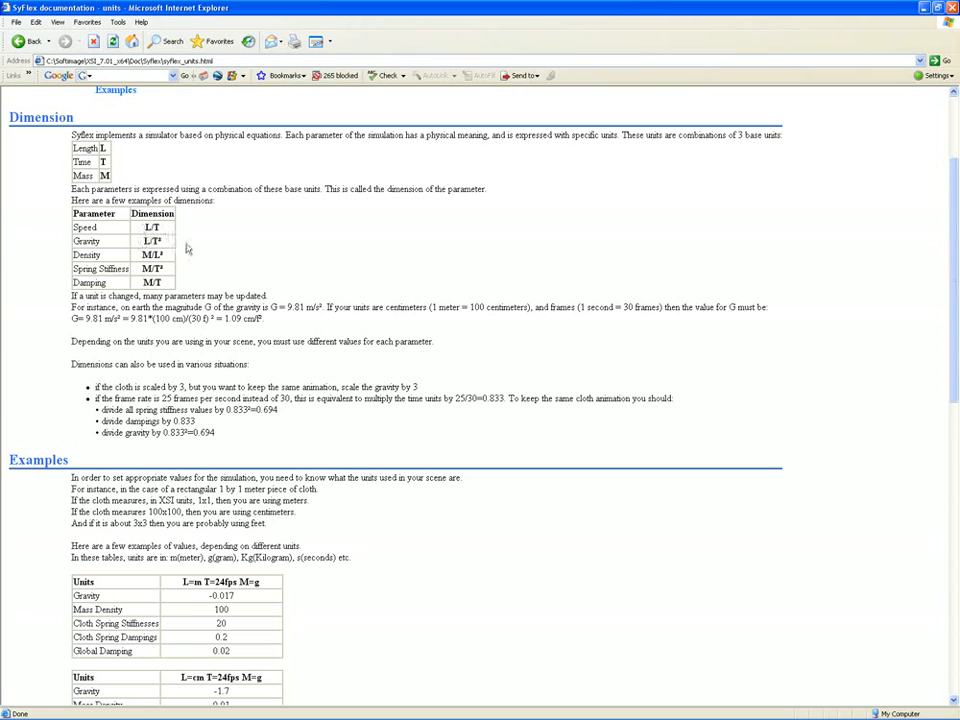
{"action": "mouse_move", "coordinate": [270, 278]}
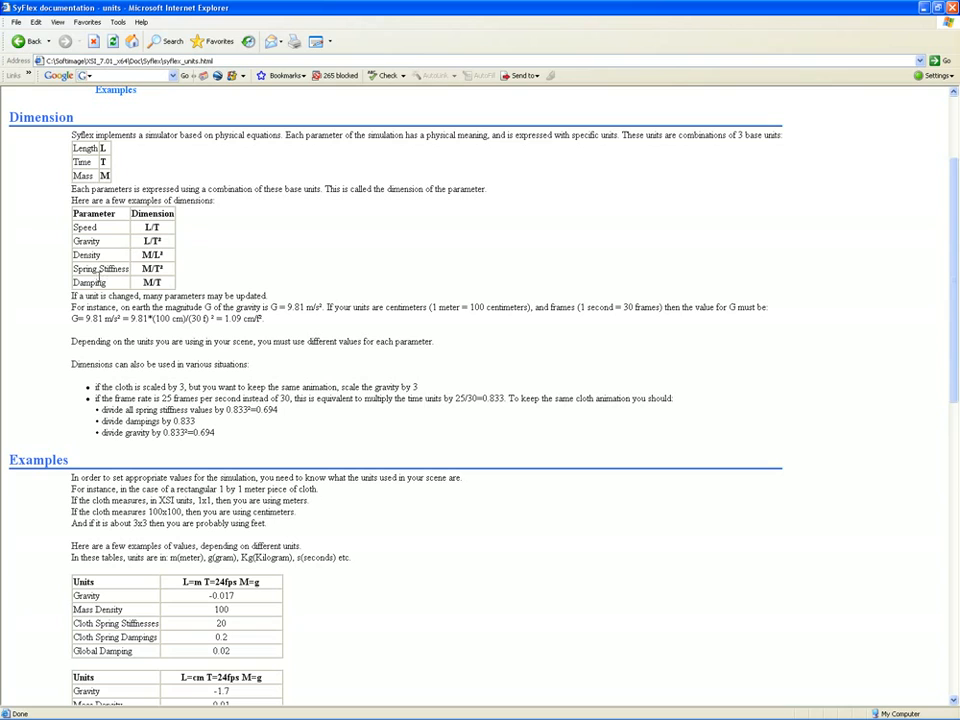
{"action": "scroll", "scroll_direction": "down", "scroll_amount": 3}
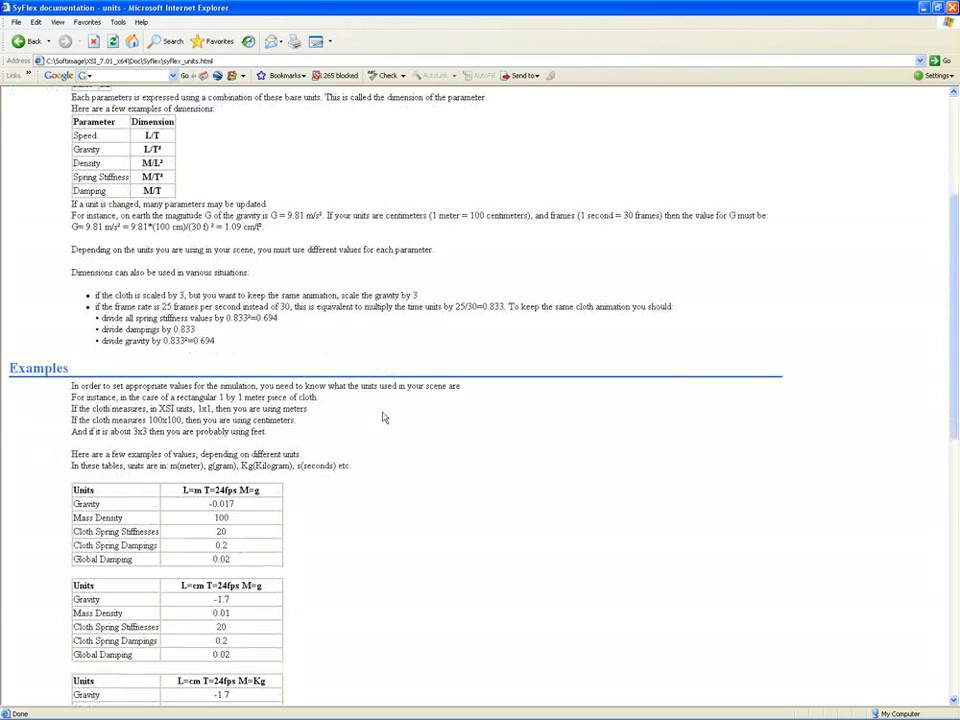
- Scroll to the JavaScript form for computing default values at the page bottom
{"action": "scroll", "scroll_direction": "down", "scroll_amount": 3}
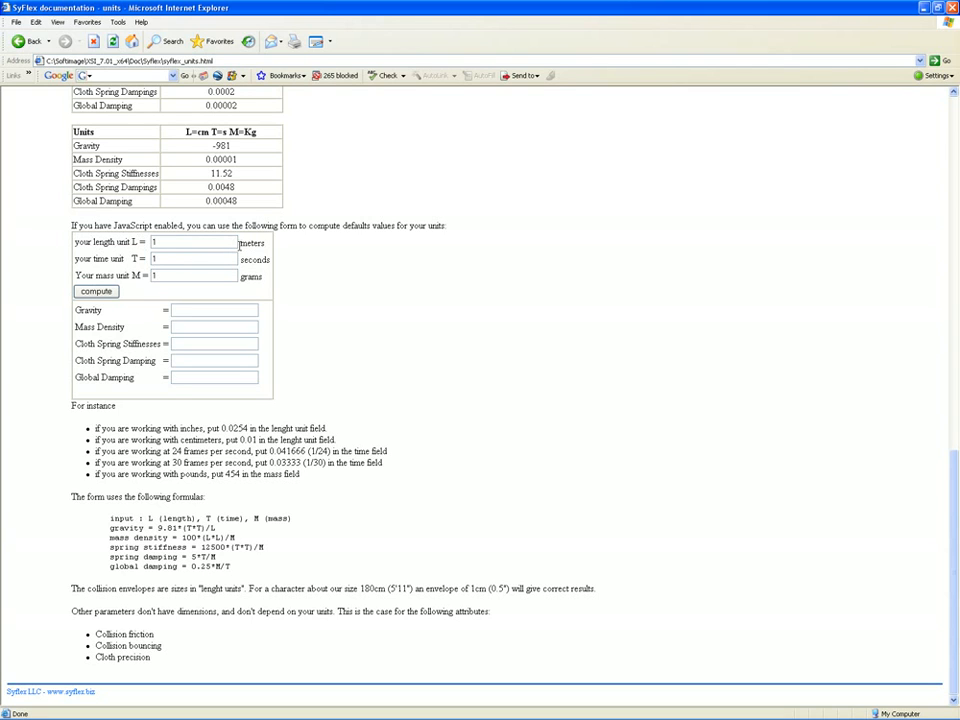
- Enter length unit 3048, time unit 0.041666 and mass unit 453.59237 in the form
{"action": "left_click", "coordinate": [192, 242]}
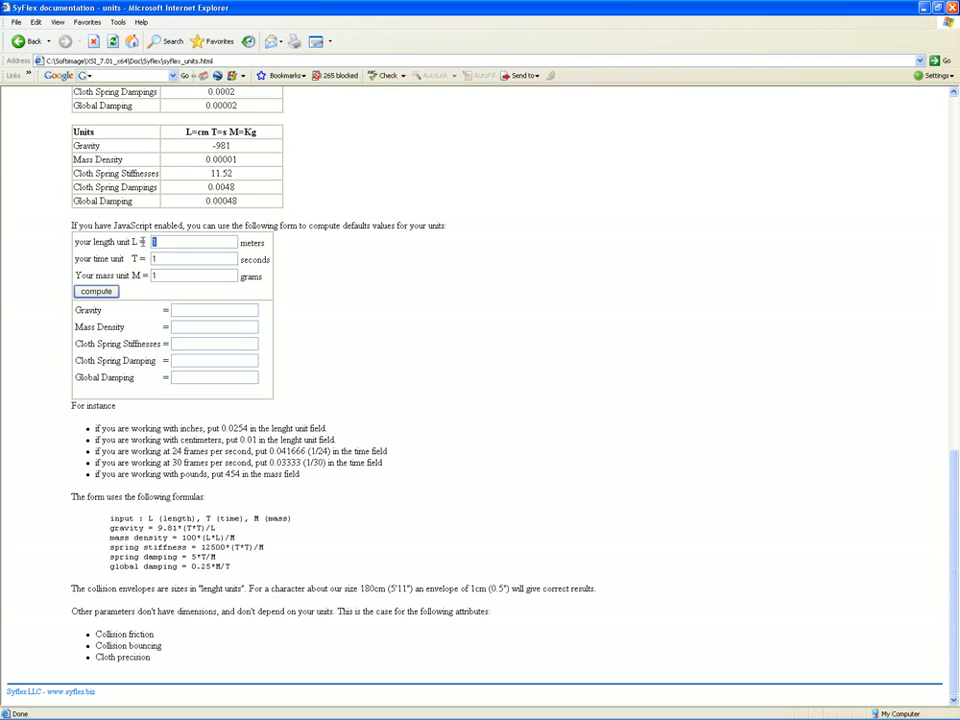
{"action": "mouse_move", "coordinate": [144, 256]}
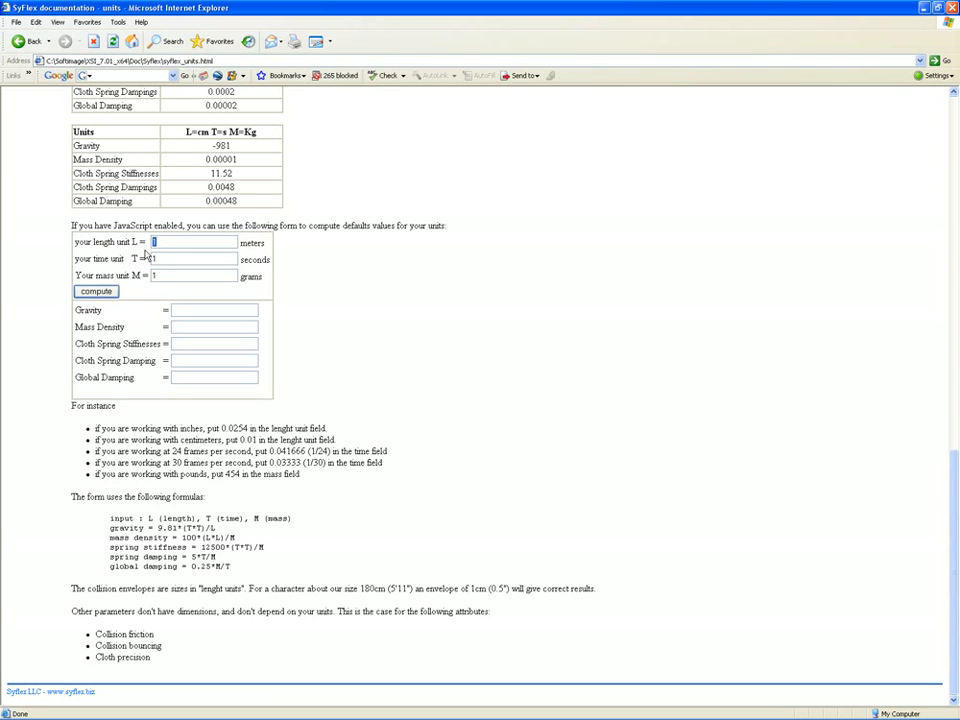
{"action": "type", "text": "3048"}
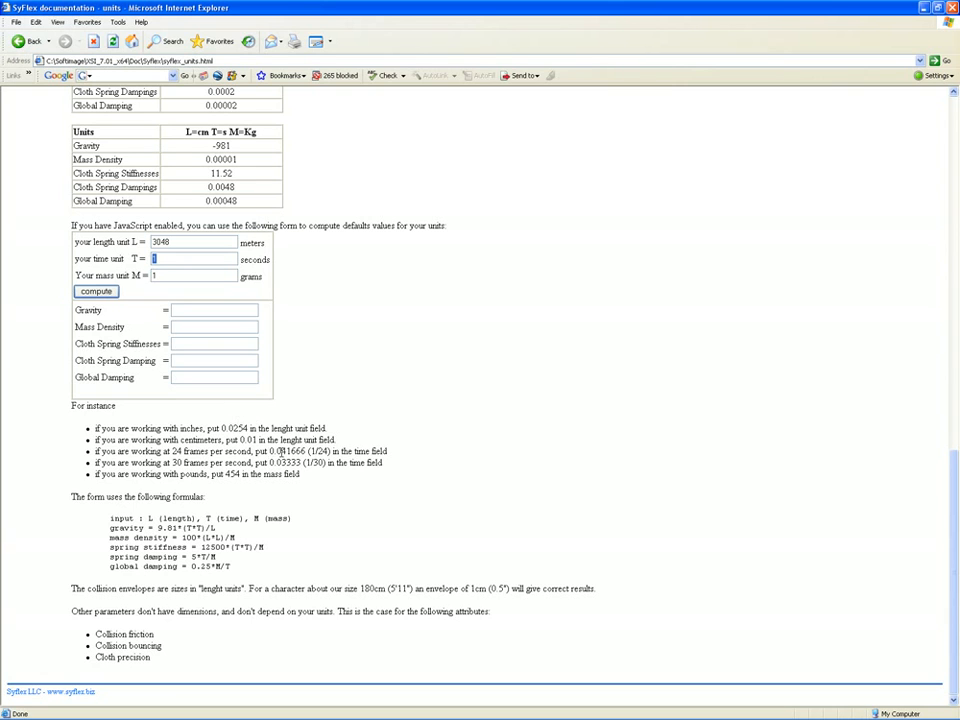
{"action": "type", "text": "0.041666"}
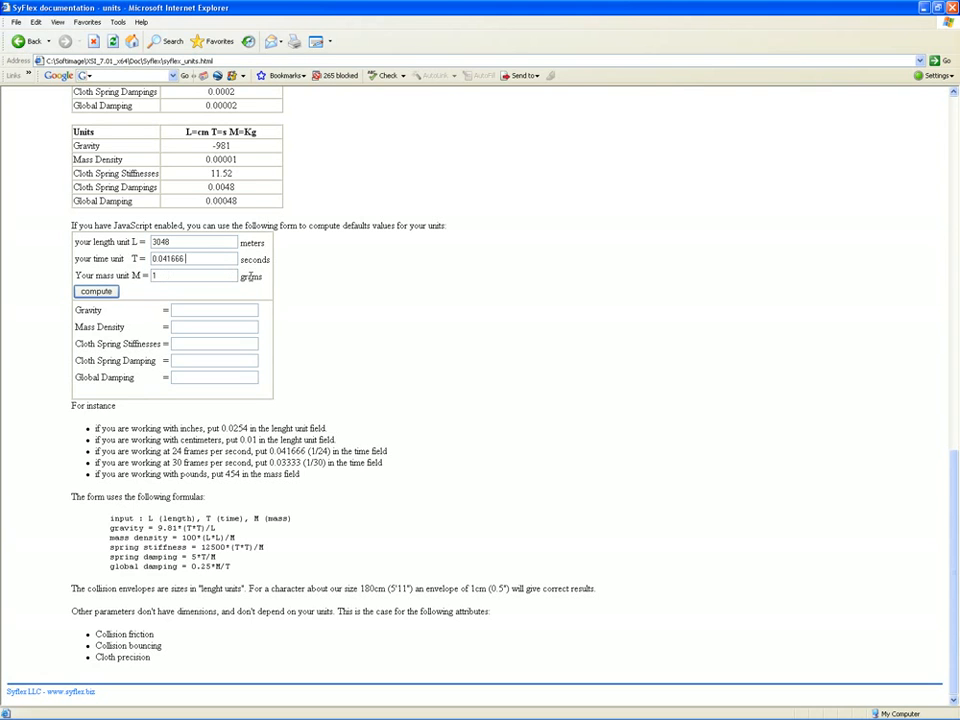
{"action": "mouse_move", "coordinate": [264, 288]}
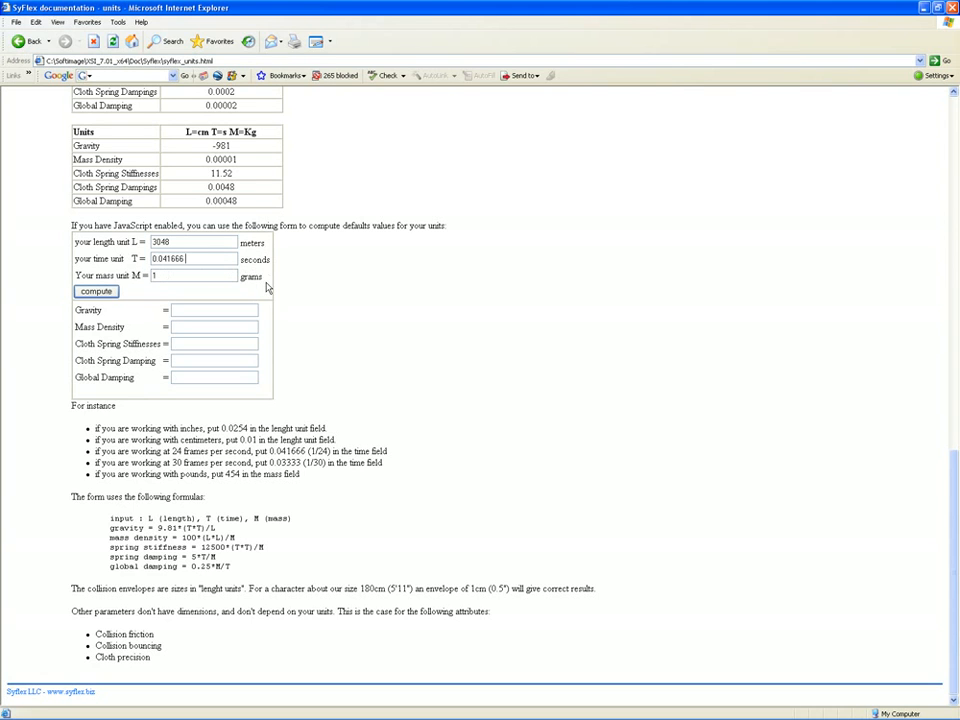
{"action": "type", "text": "453.59237"}
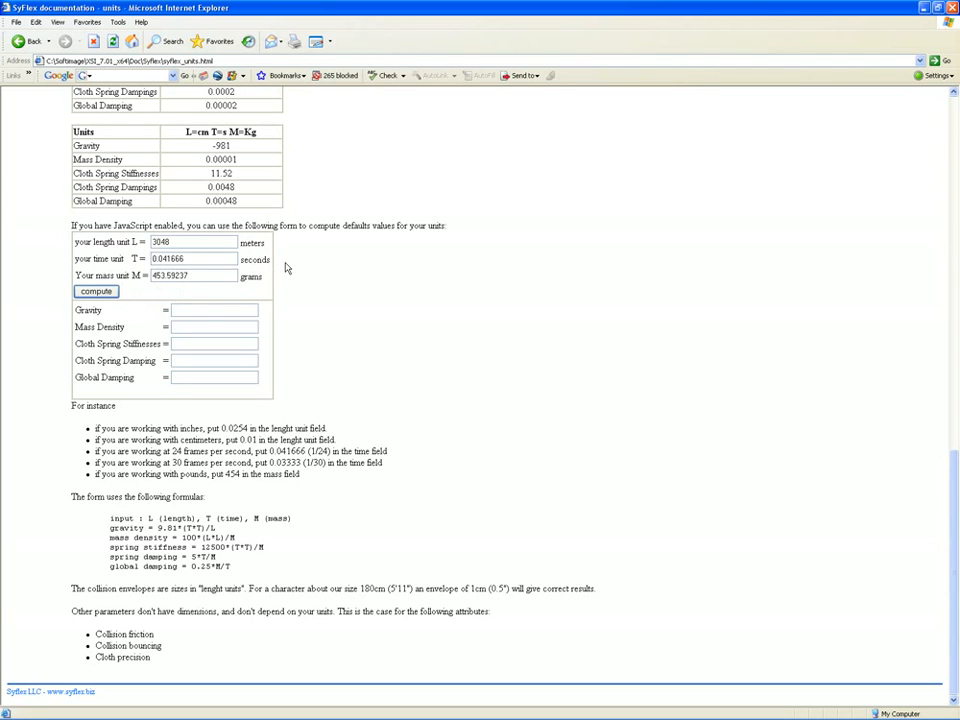
{"action": "mouse_move", "coordinate": [284, 268]}
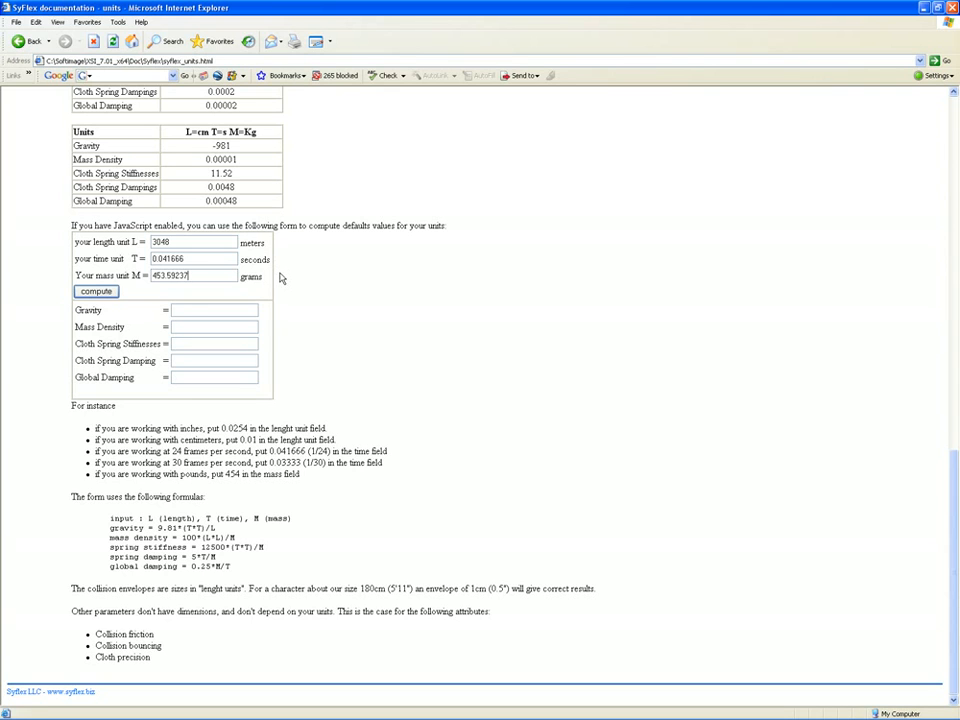
- Compute gravity, mass density, cloth stiffness and damping defaults and review the results
{"action": "left_click", "coordinate": [96, 292]}
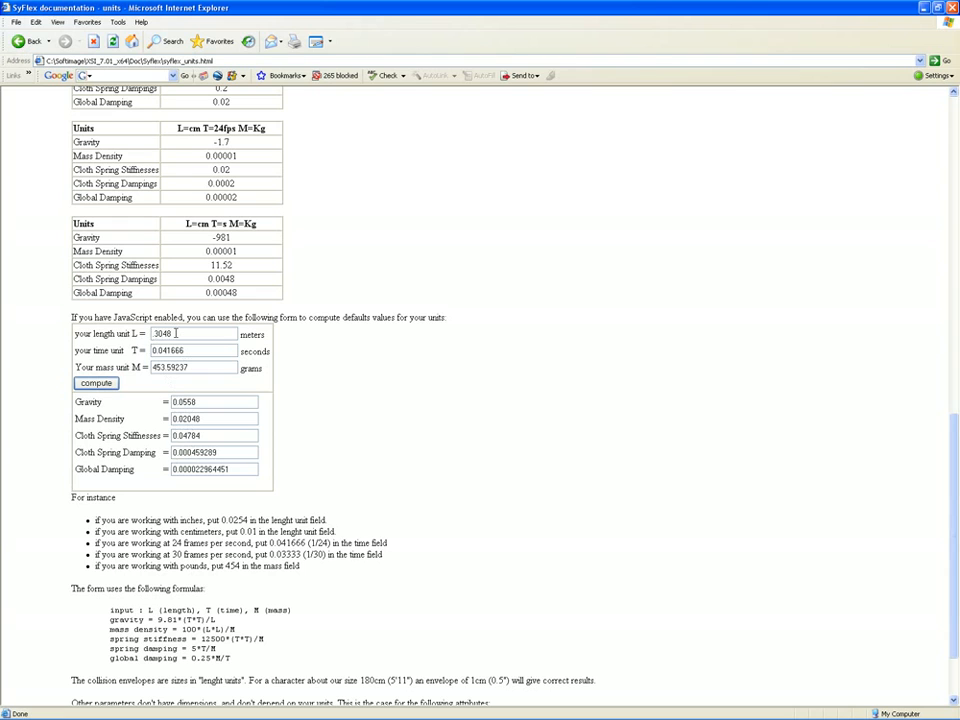
{"action": "scroll", "scroll_direction": "down", "scroll_amount": 3}
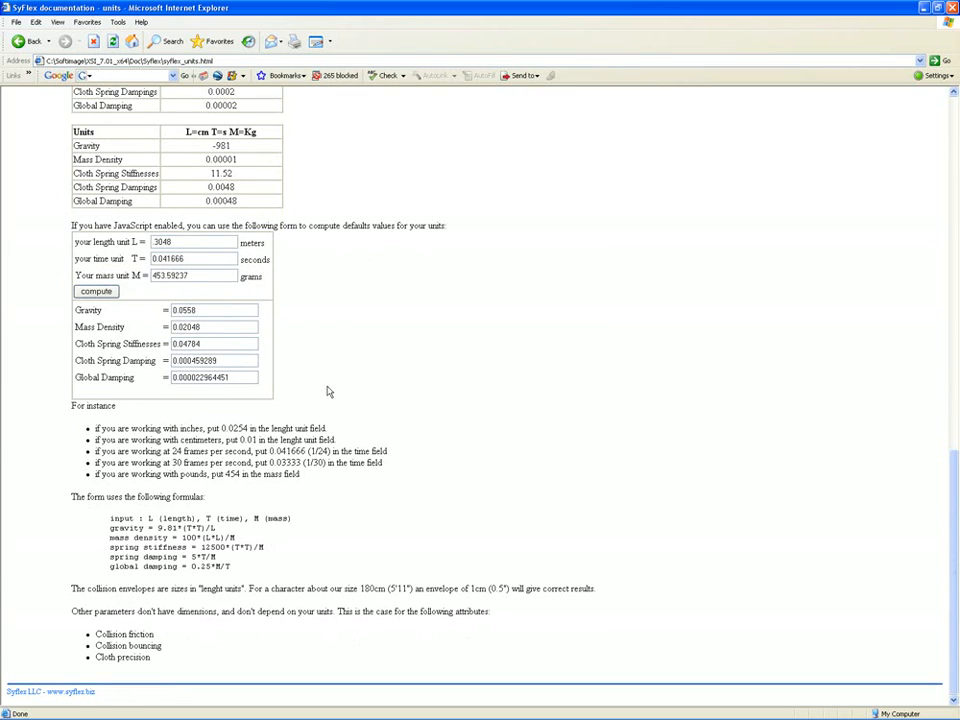